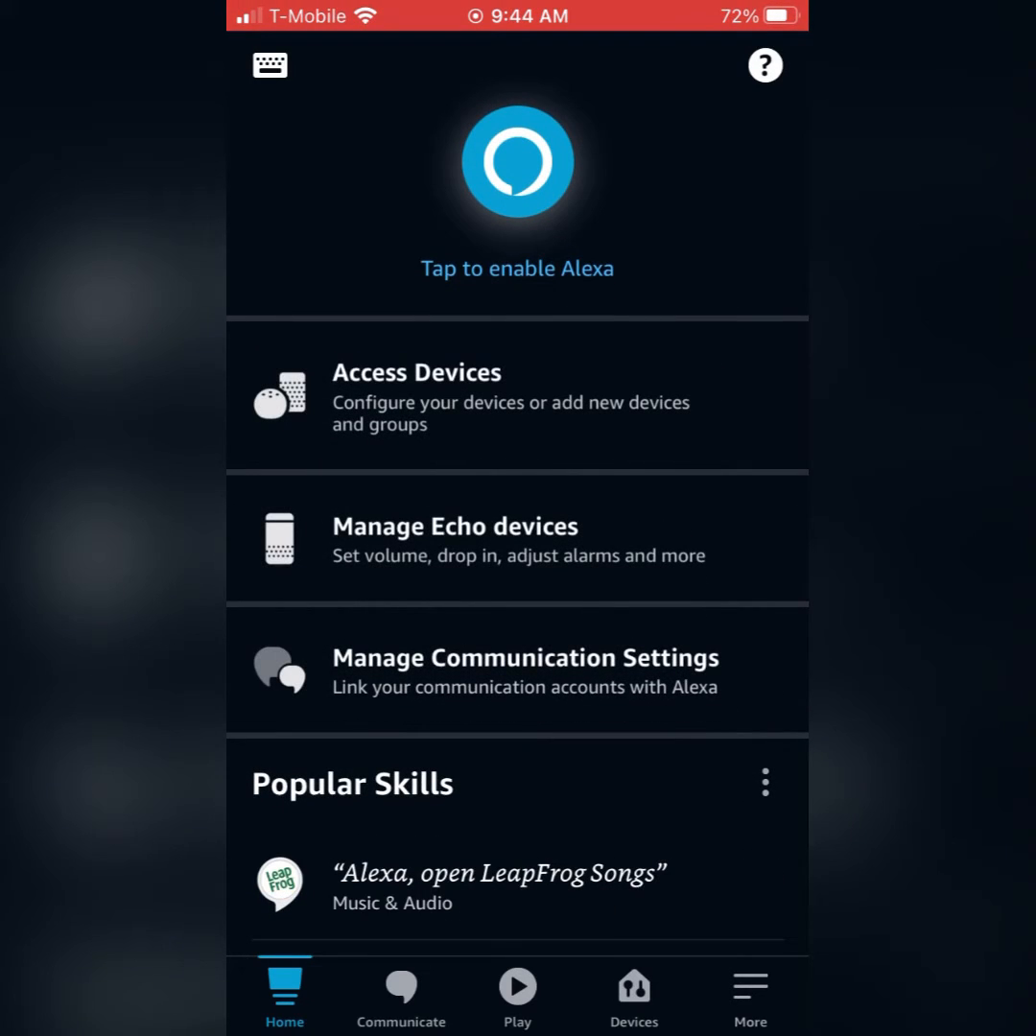
Move through Play and Devices to the More menu listing Settings and other Alexa options
click(518, 993)
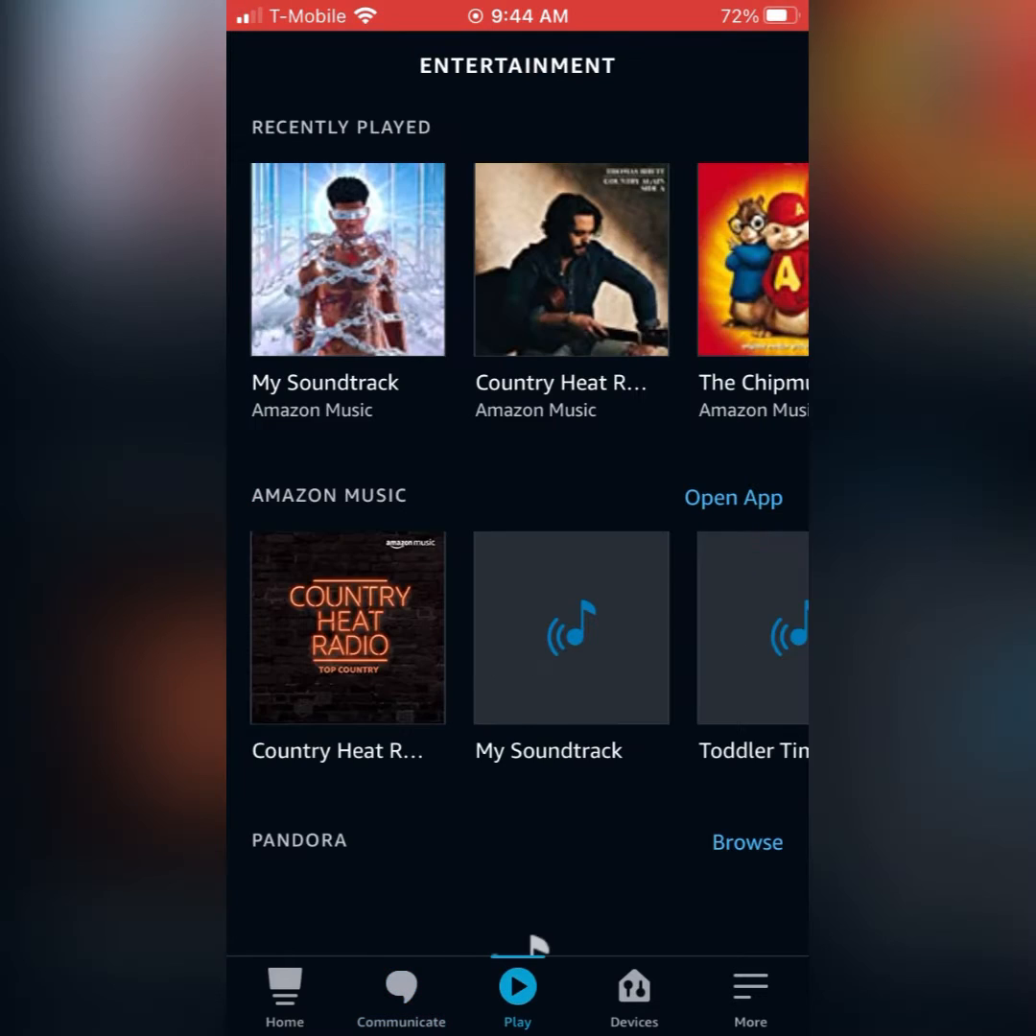
click(633, 996)
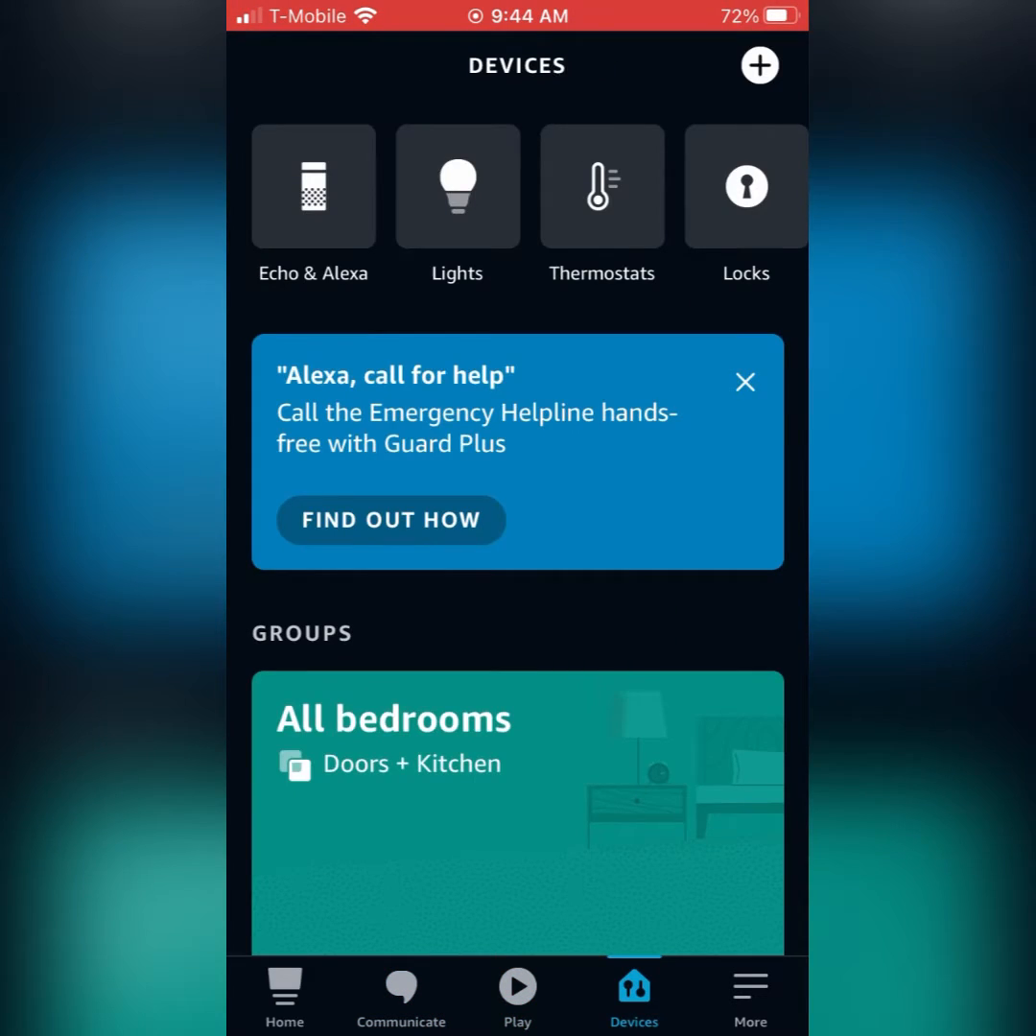
click(748, 998)
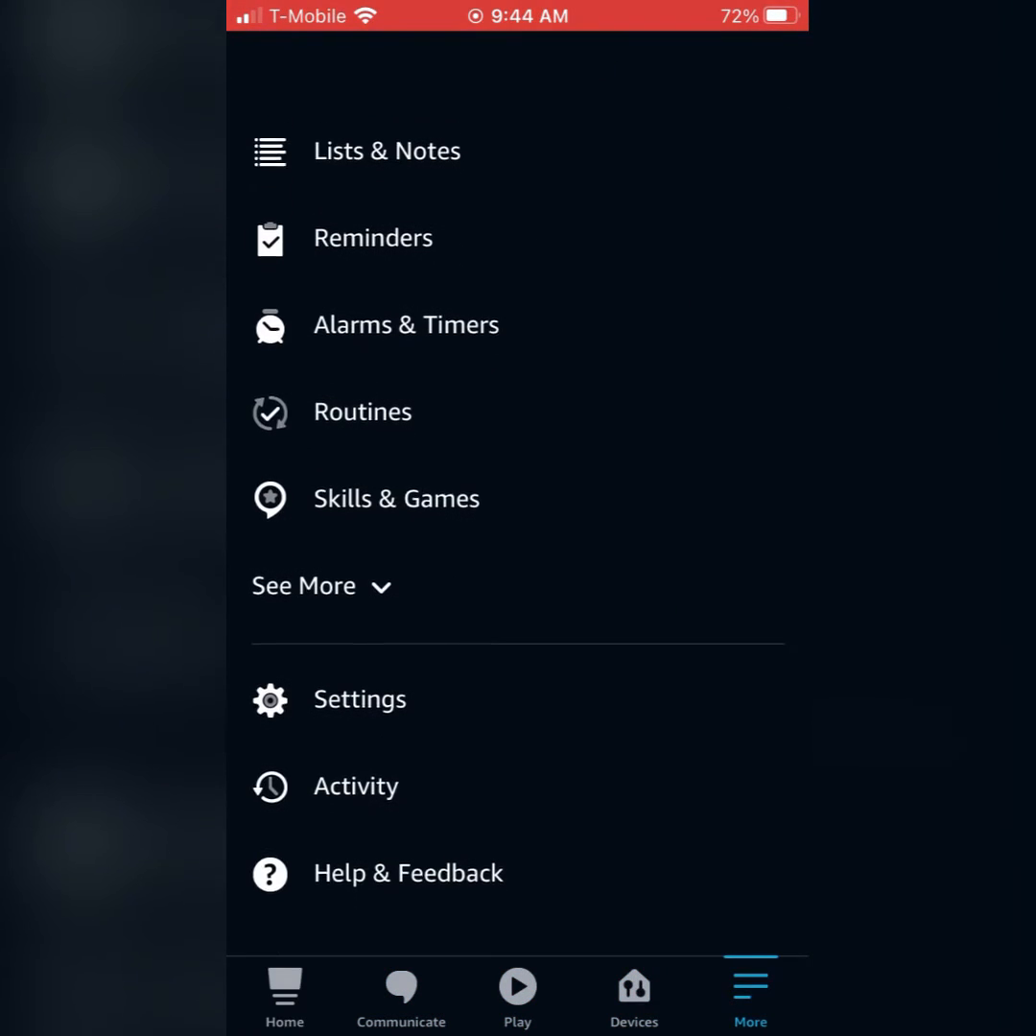
Reach this phone's Alexa Device Settings from Settings, language English (United States)
click(359, 698)
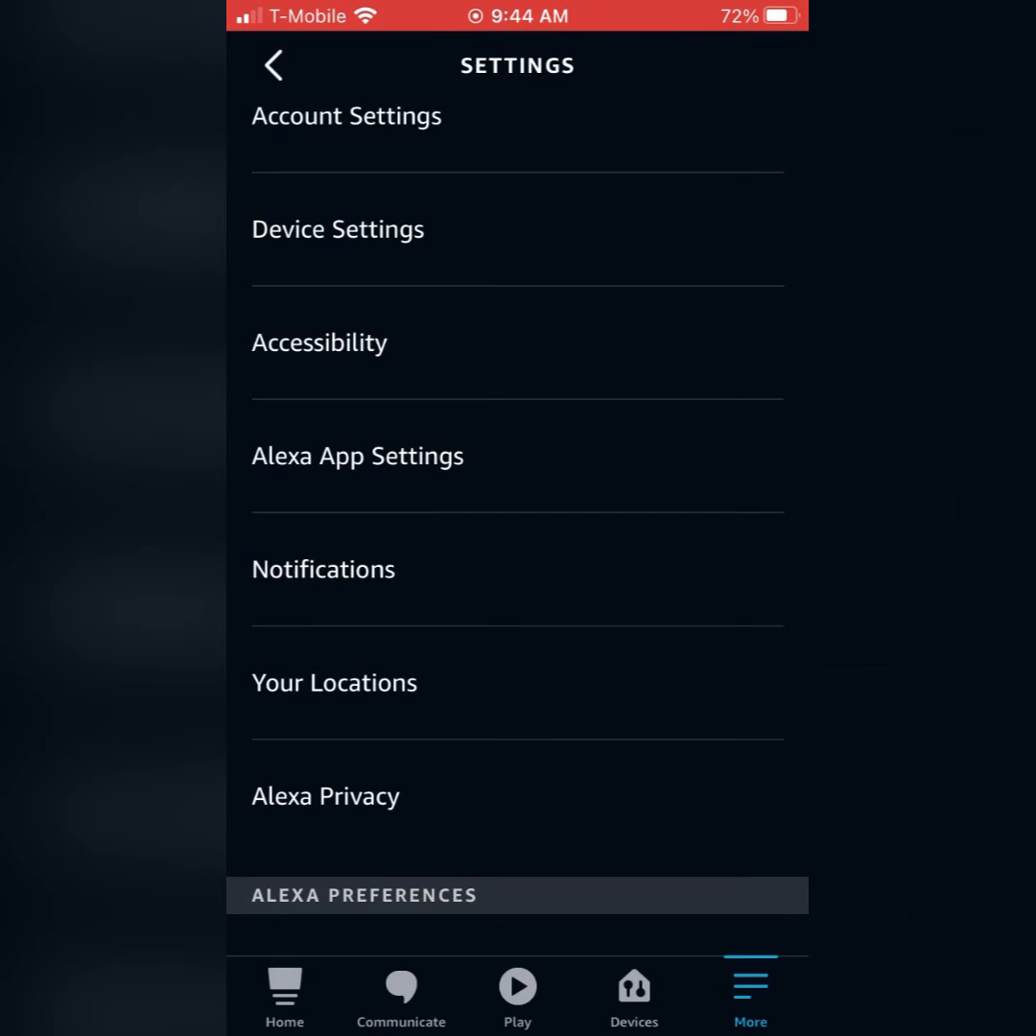
click(337, 229)
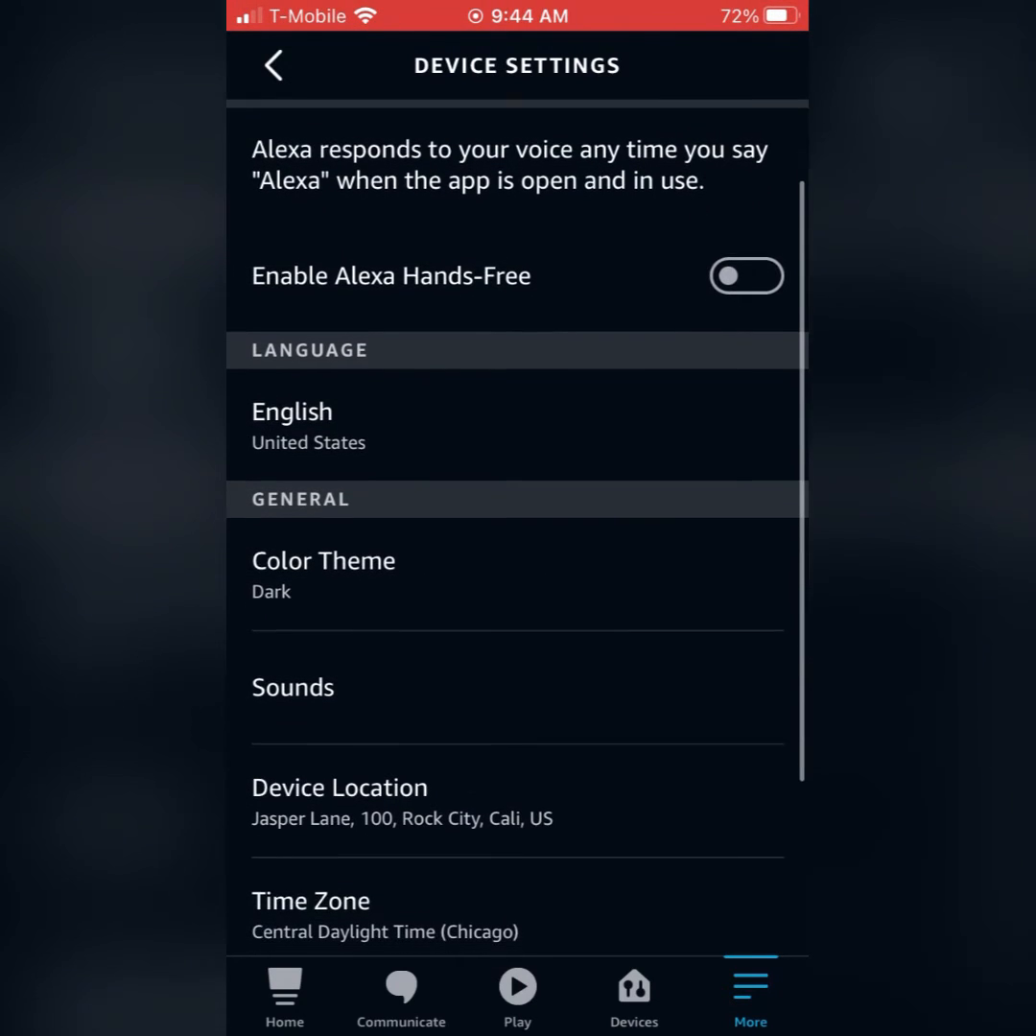
Browse the phone's Alexa language list, leaving English (United States) checked
click(292, 422)
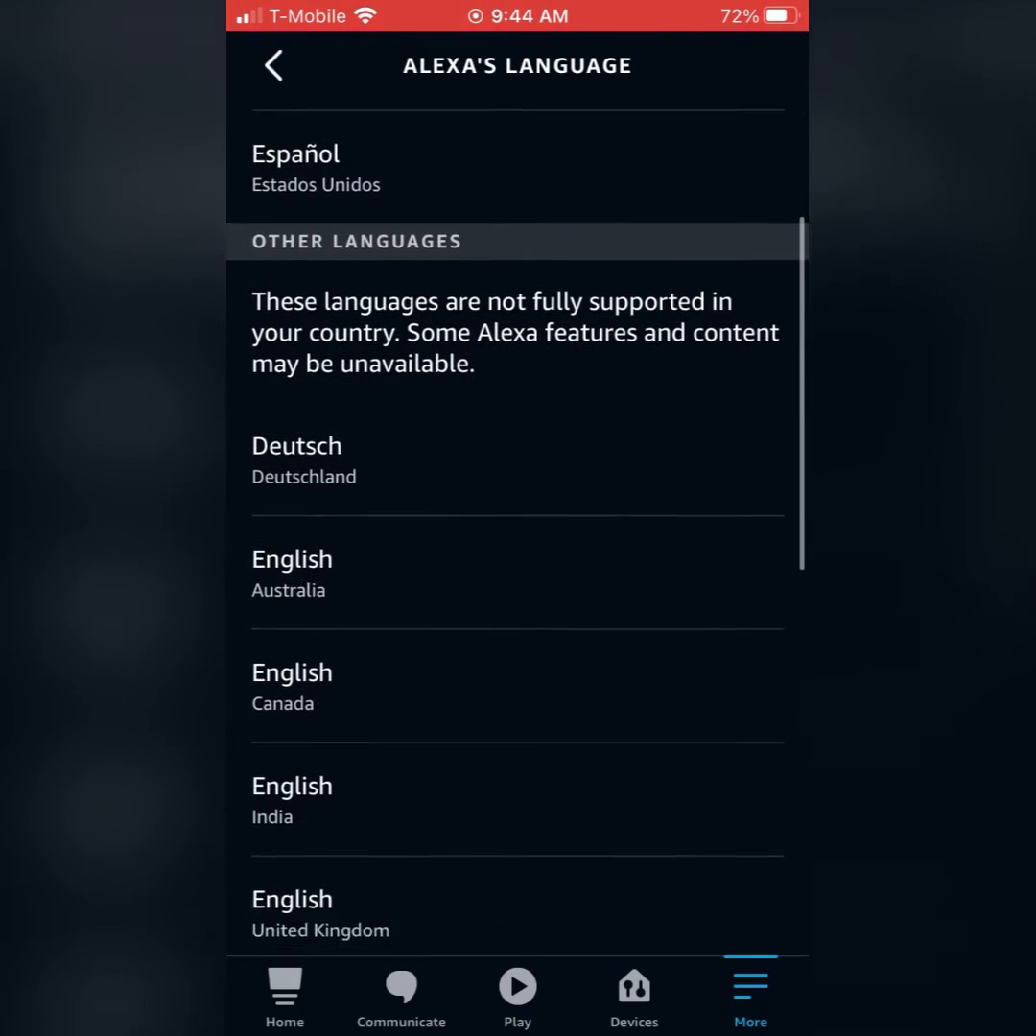
scroll(down, 3)
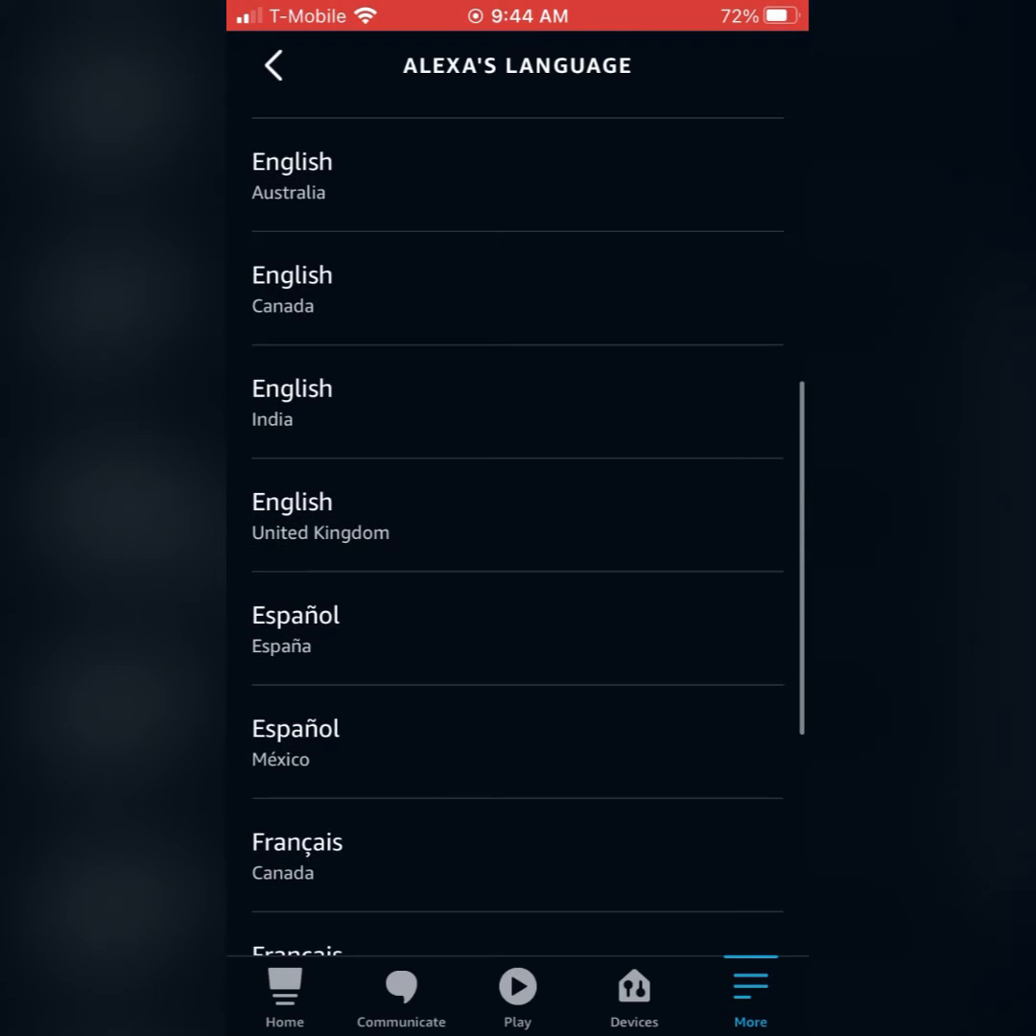
scroll(down, 3)
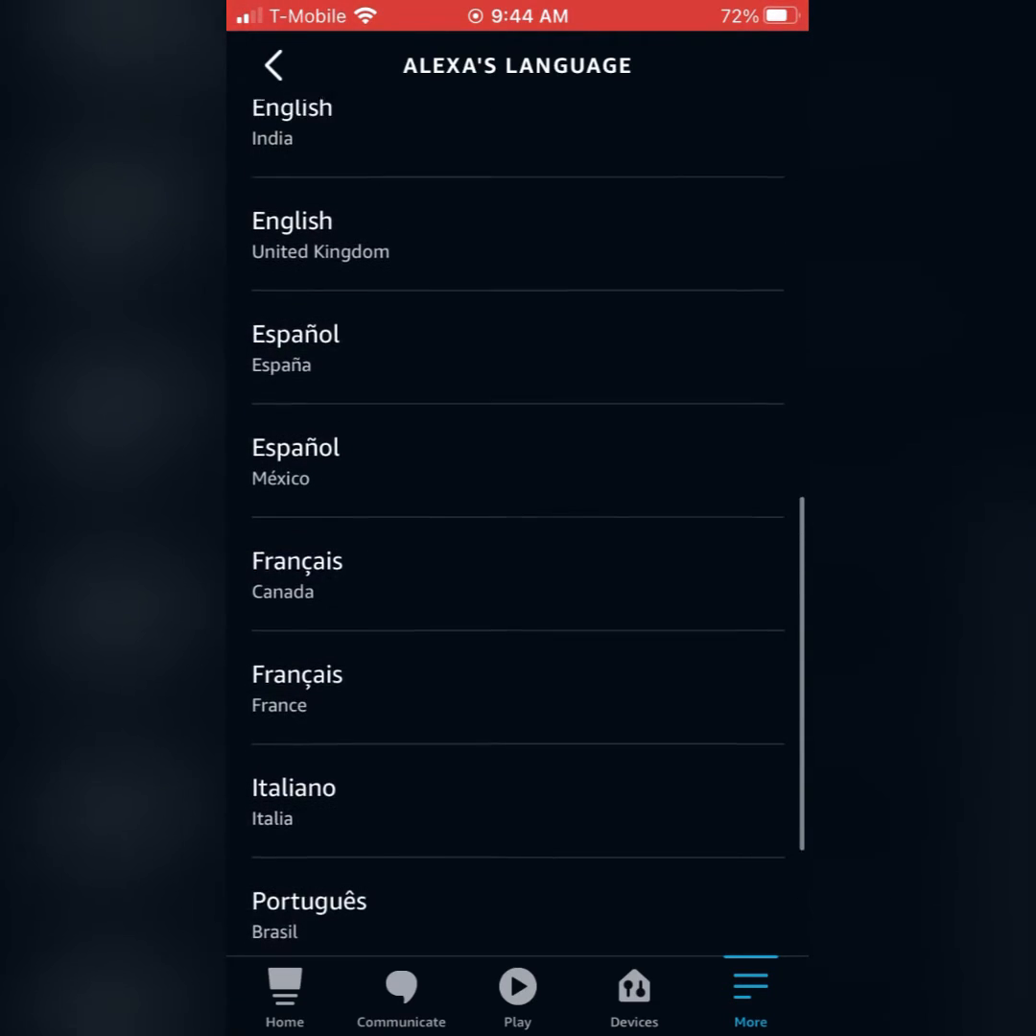
scroll(down, 3)
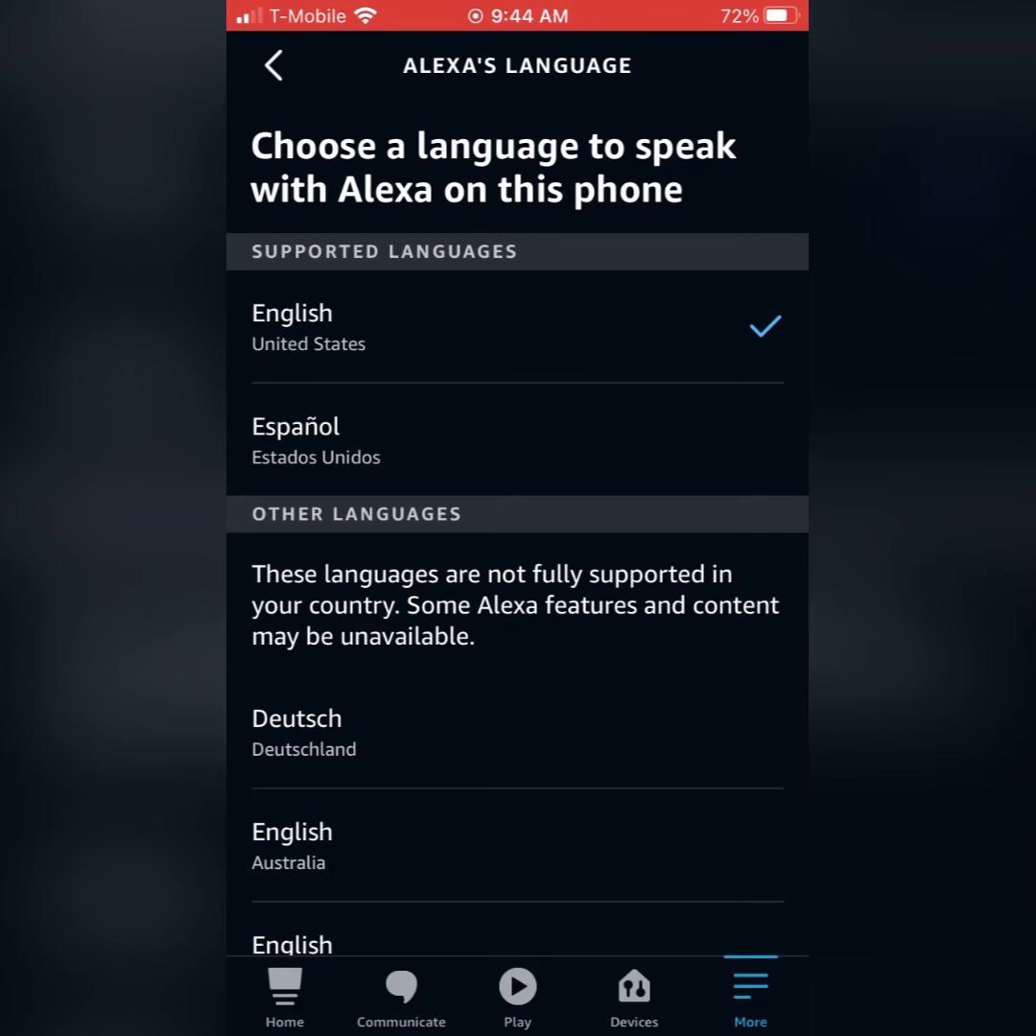
scroll(down, 3)
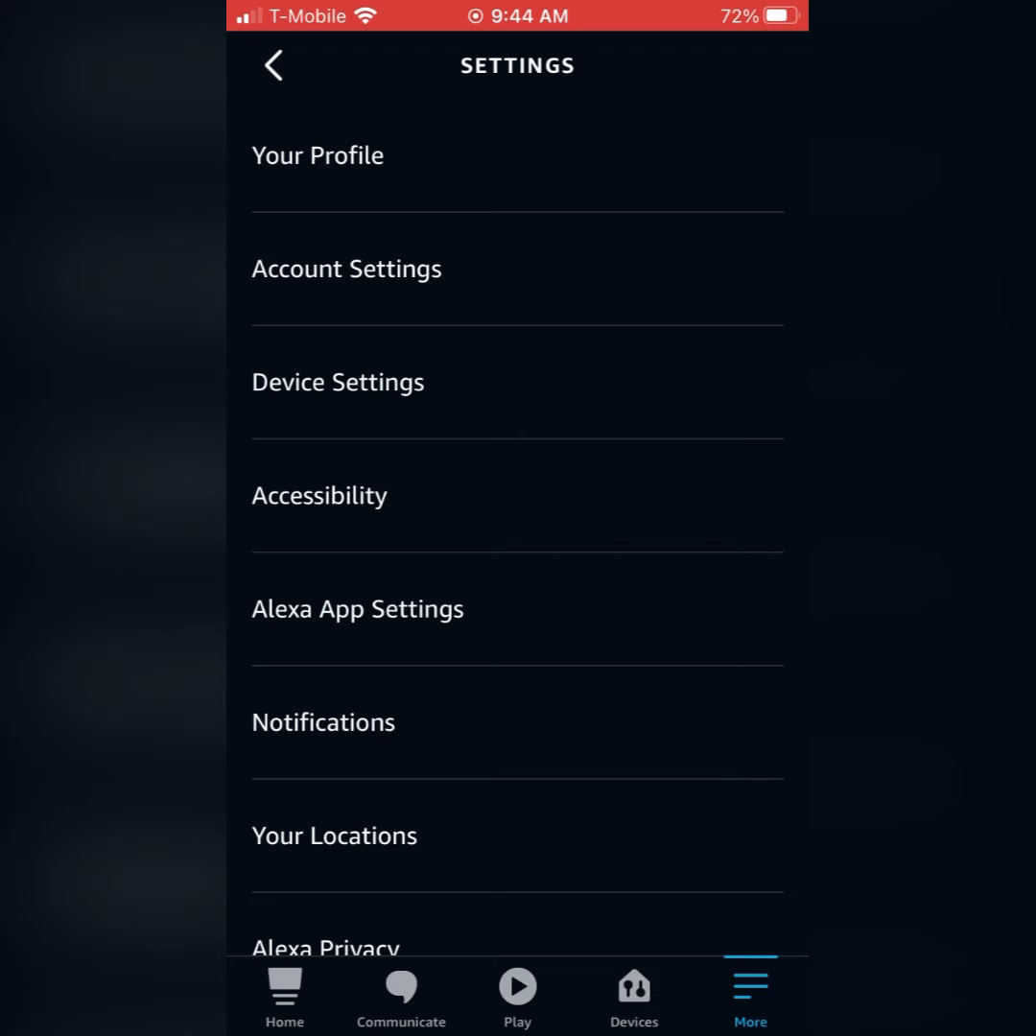
Return to More, go to Devices and show the Echo & Alexa device list
click(272, 65)
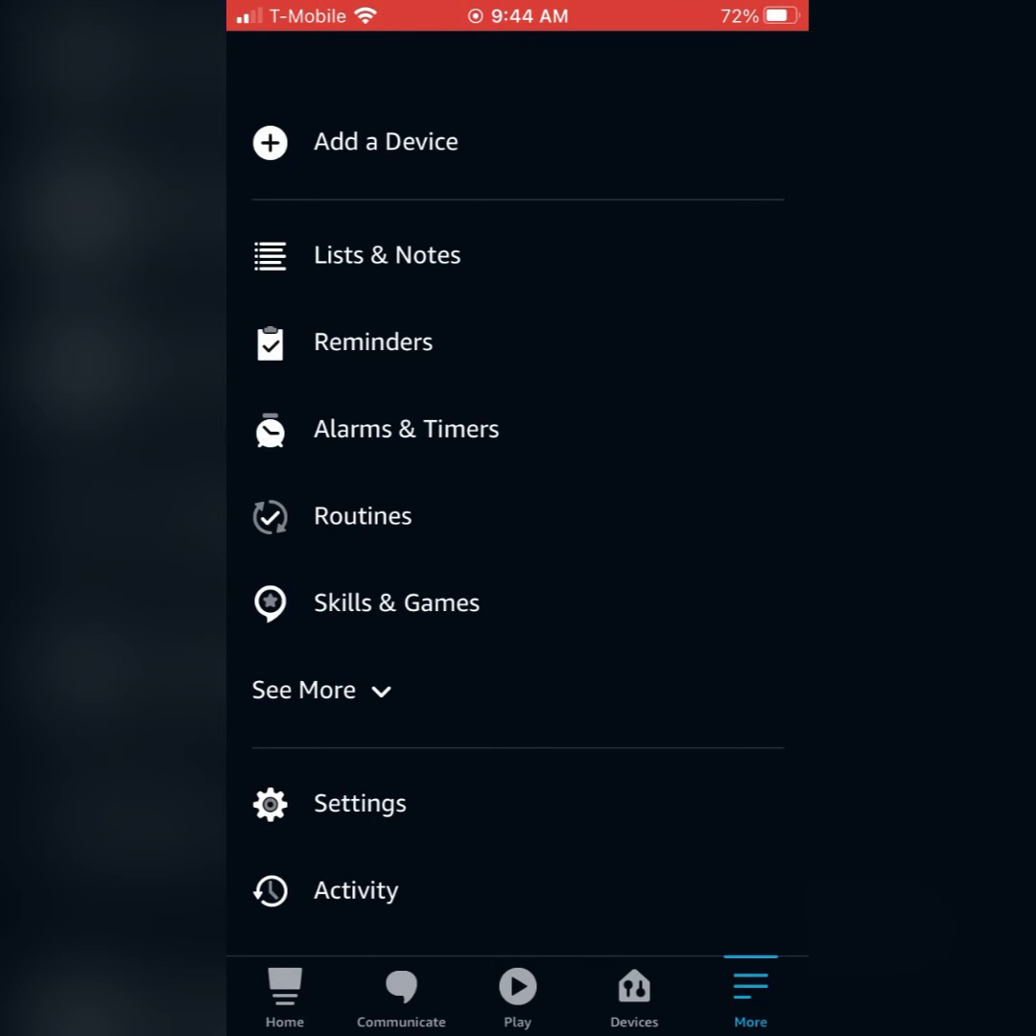
click(634, 994)
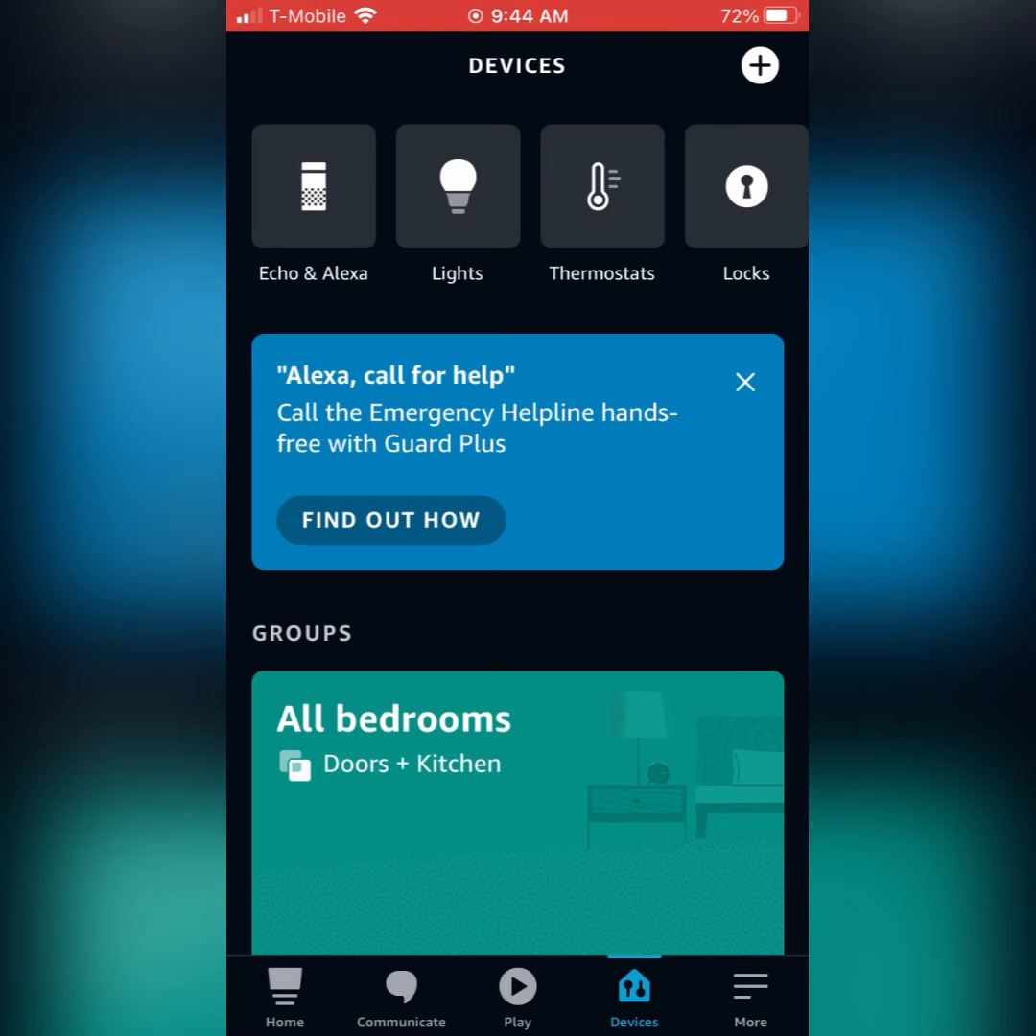
click(312, 187)
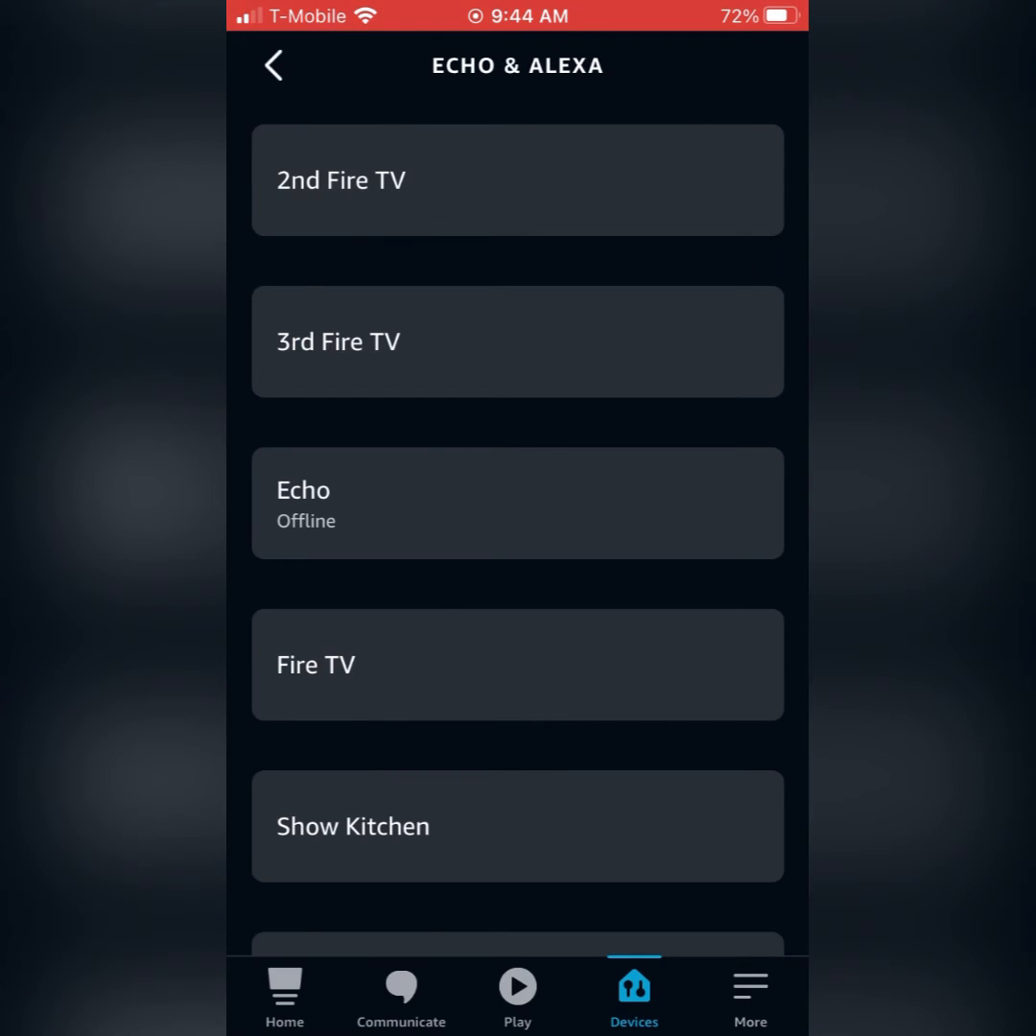
scroll(down, 3)
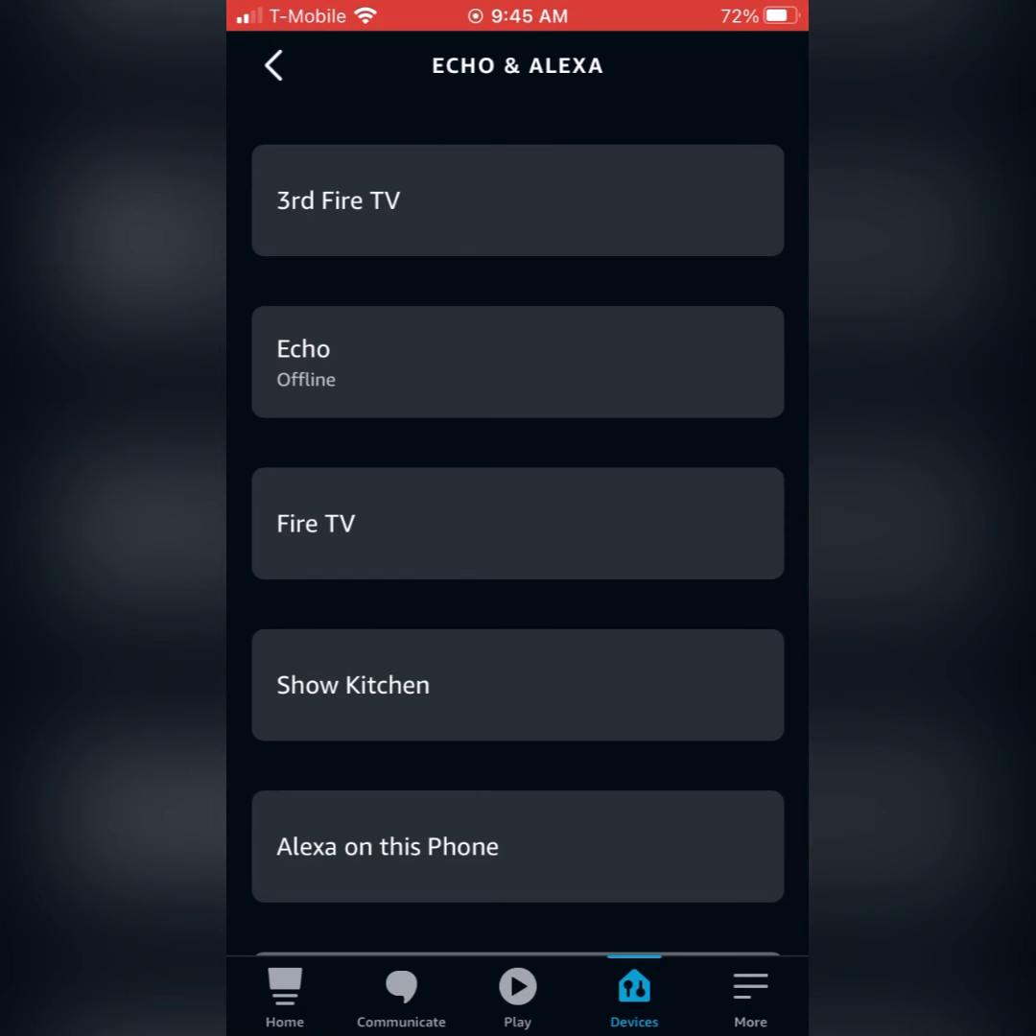
Reach an Echo device's settings and scroll to its Language entry set to English
scroll(up, 3)
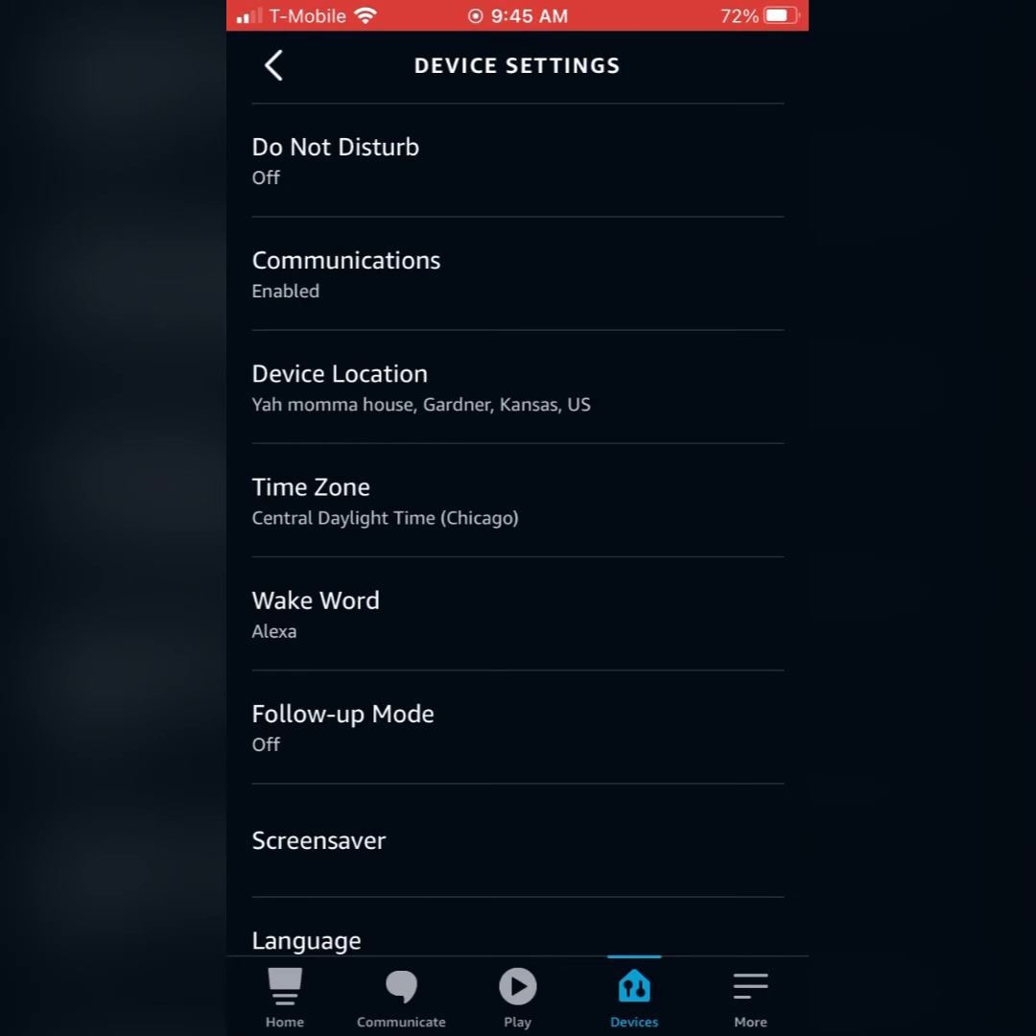
scroll(down, 3)
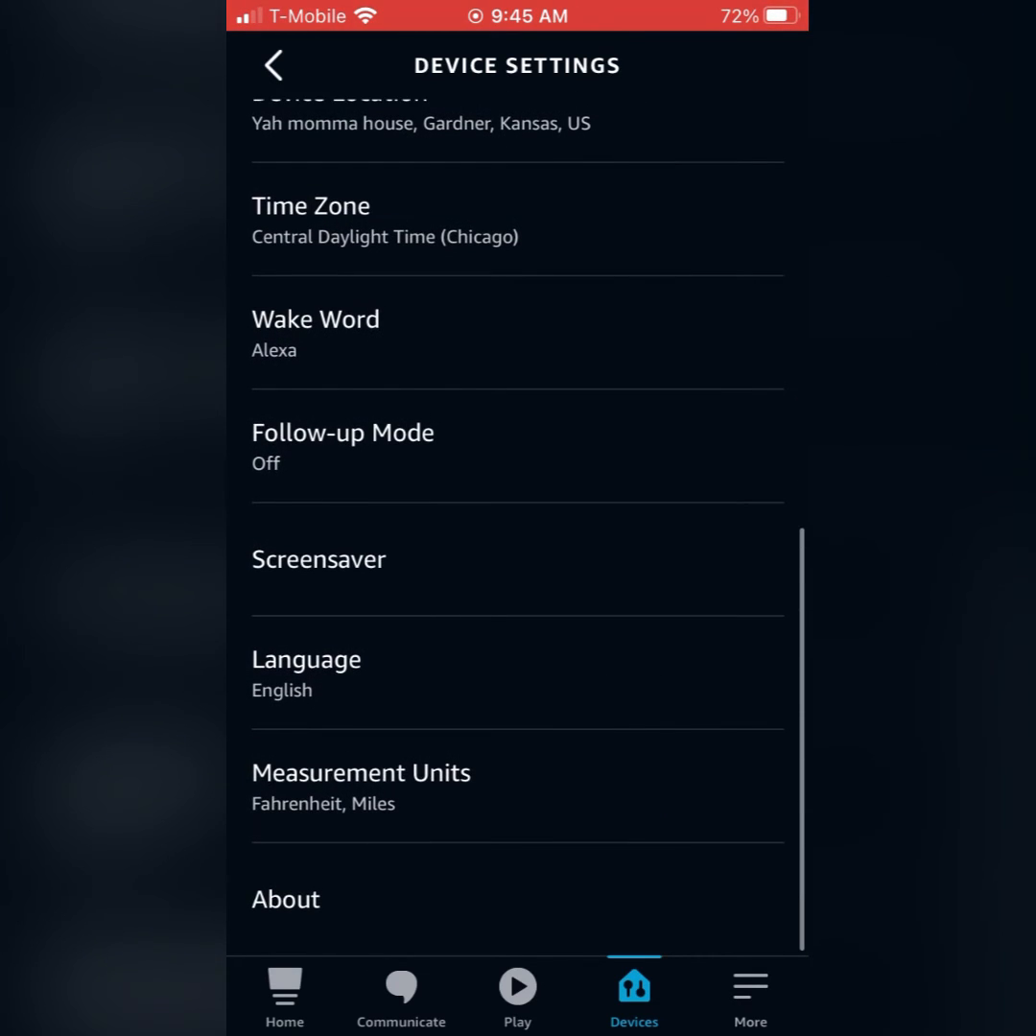
Browse the Echo device's language list until the update-may-take-minutes notice appears
click(307, 660)
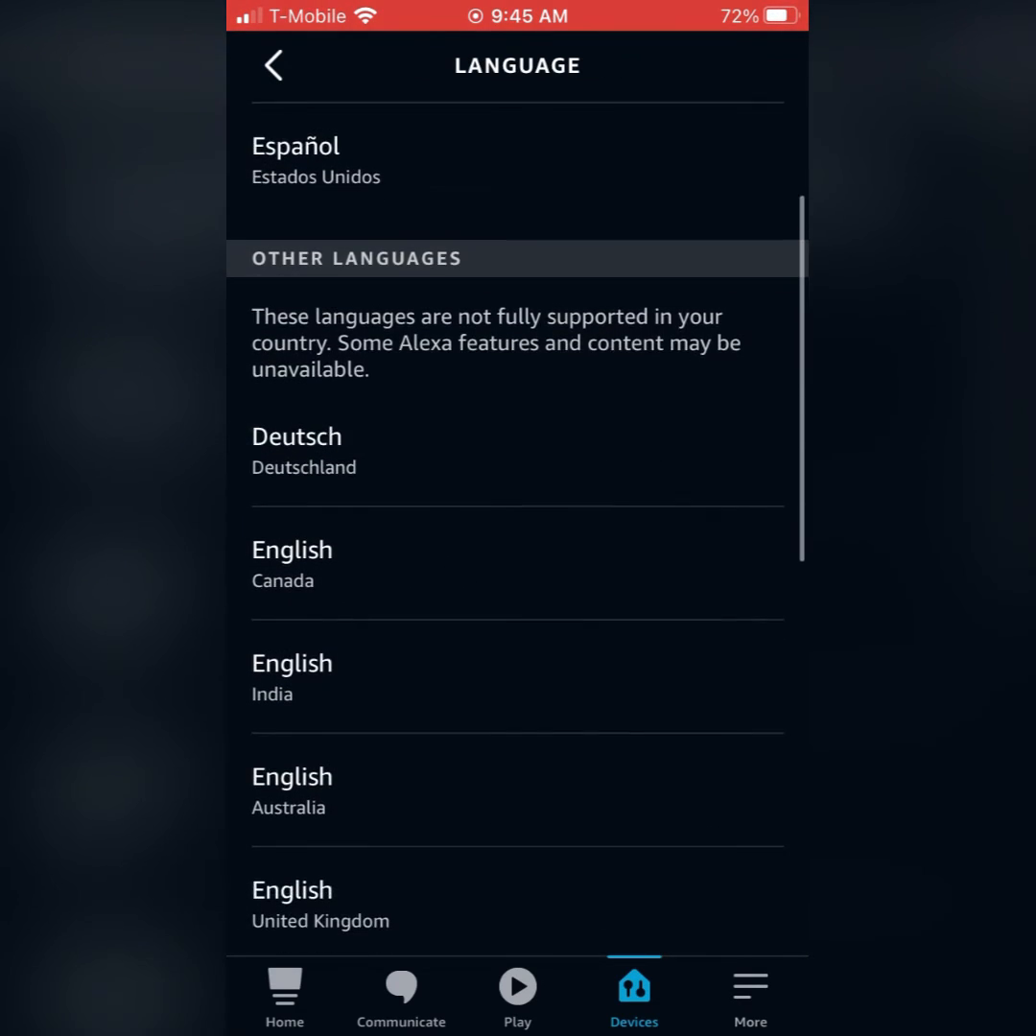
scroll(down, 3)
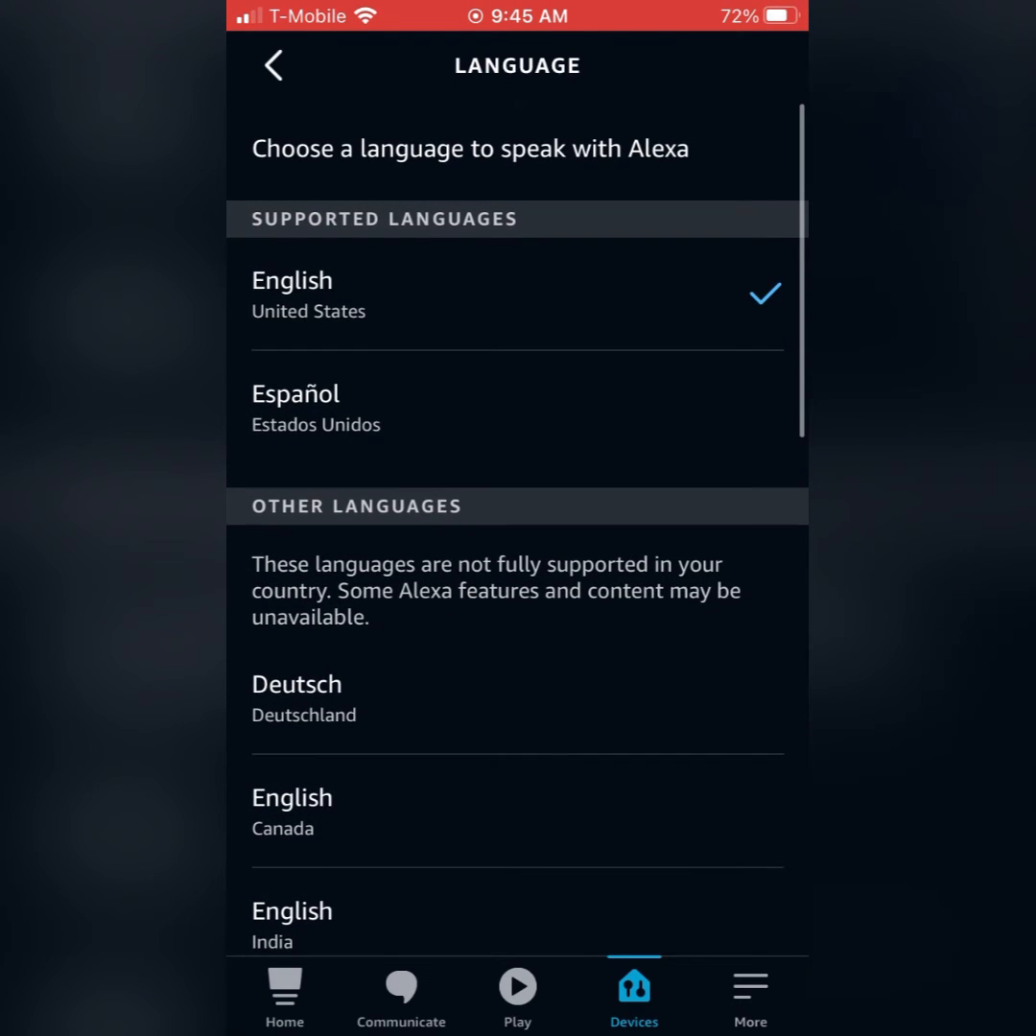
scroll(down, 3)
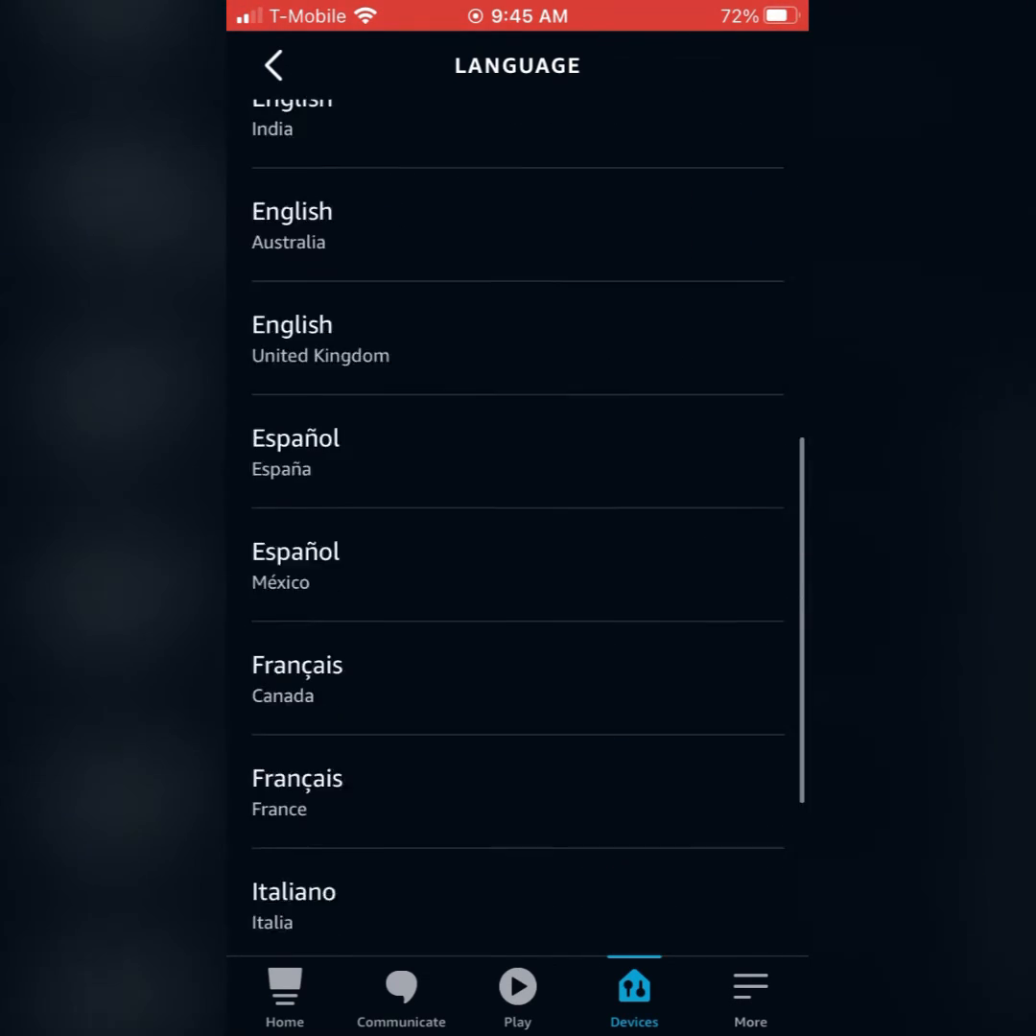
scroll(down, 3)
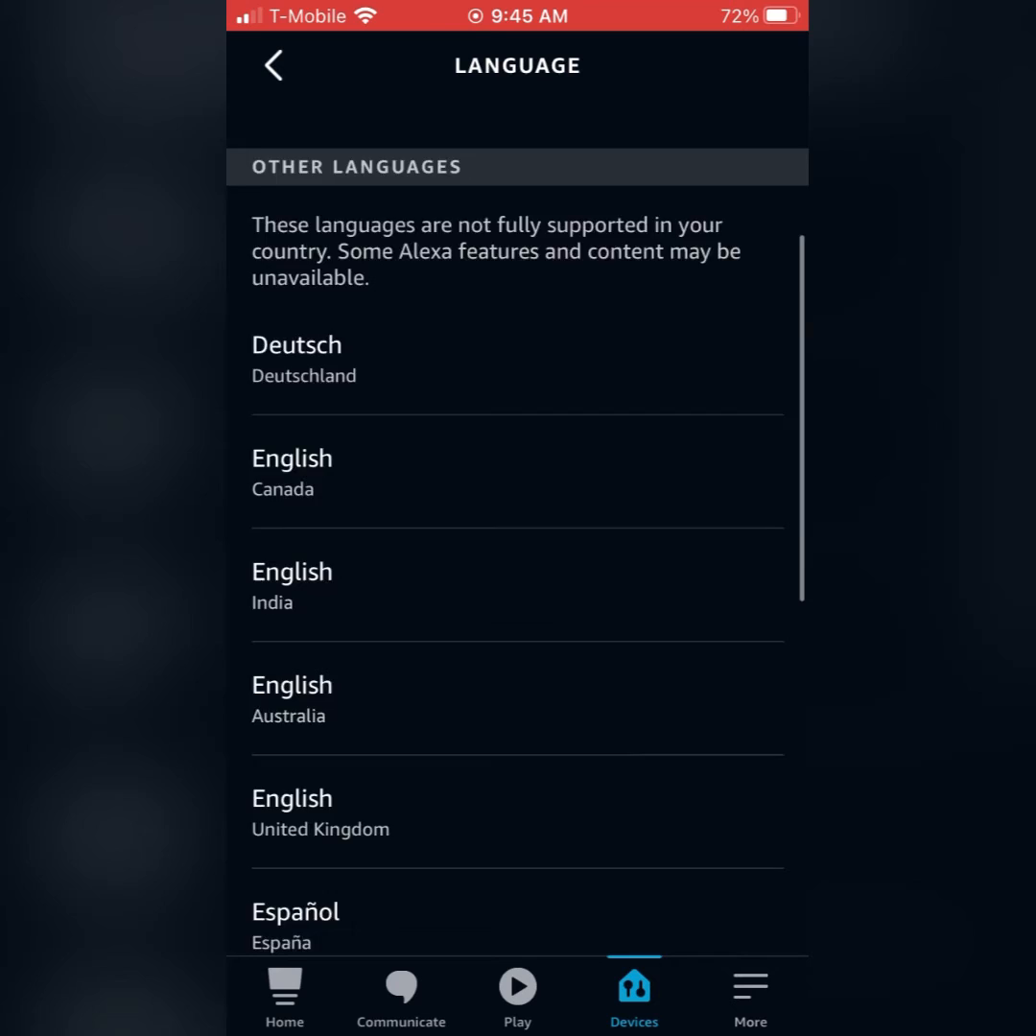
scroll(down, 3)
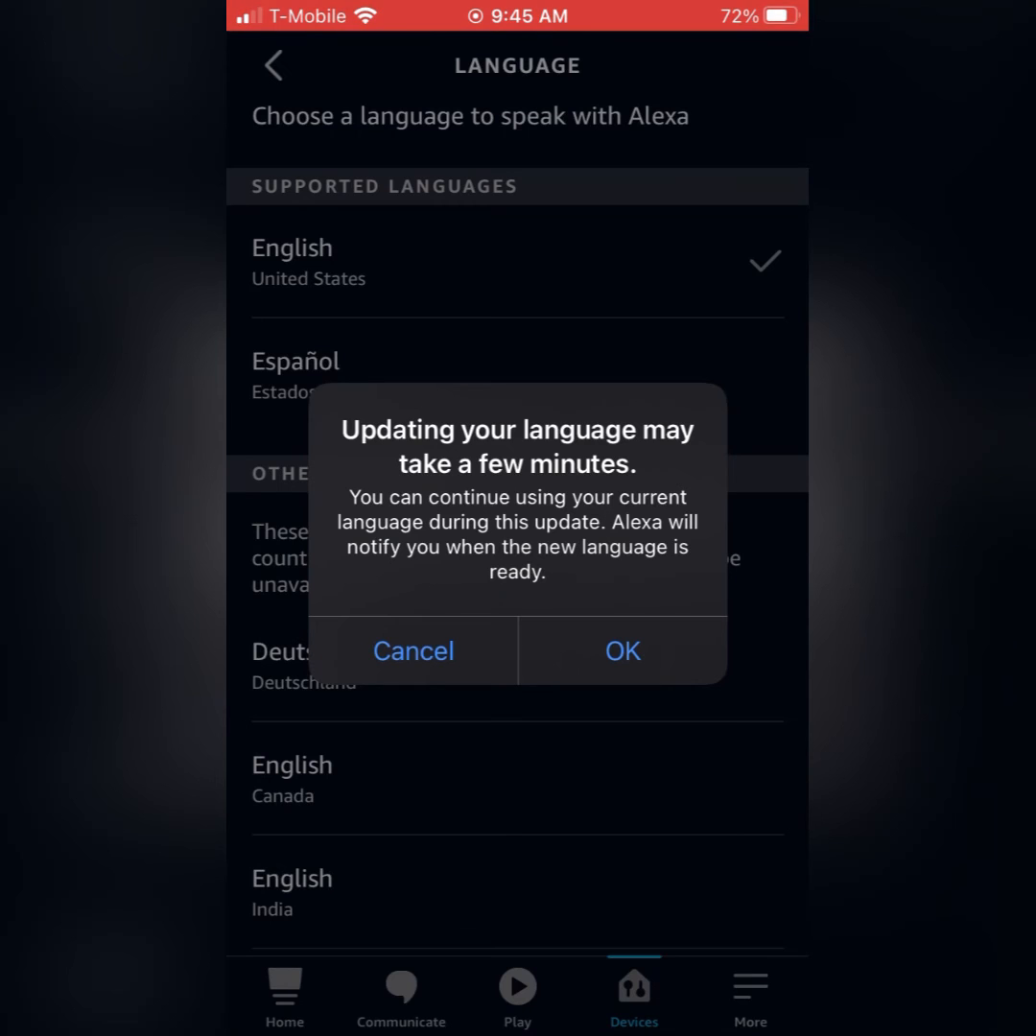
Dismiss the language-update notice and return to the main Settings list via More
click(621, 651)
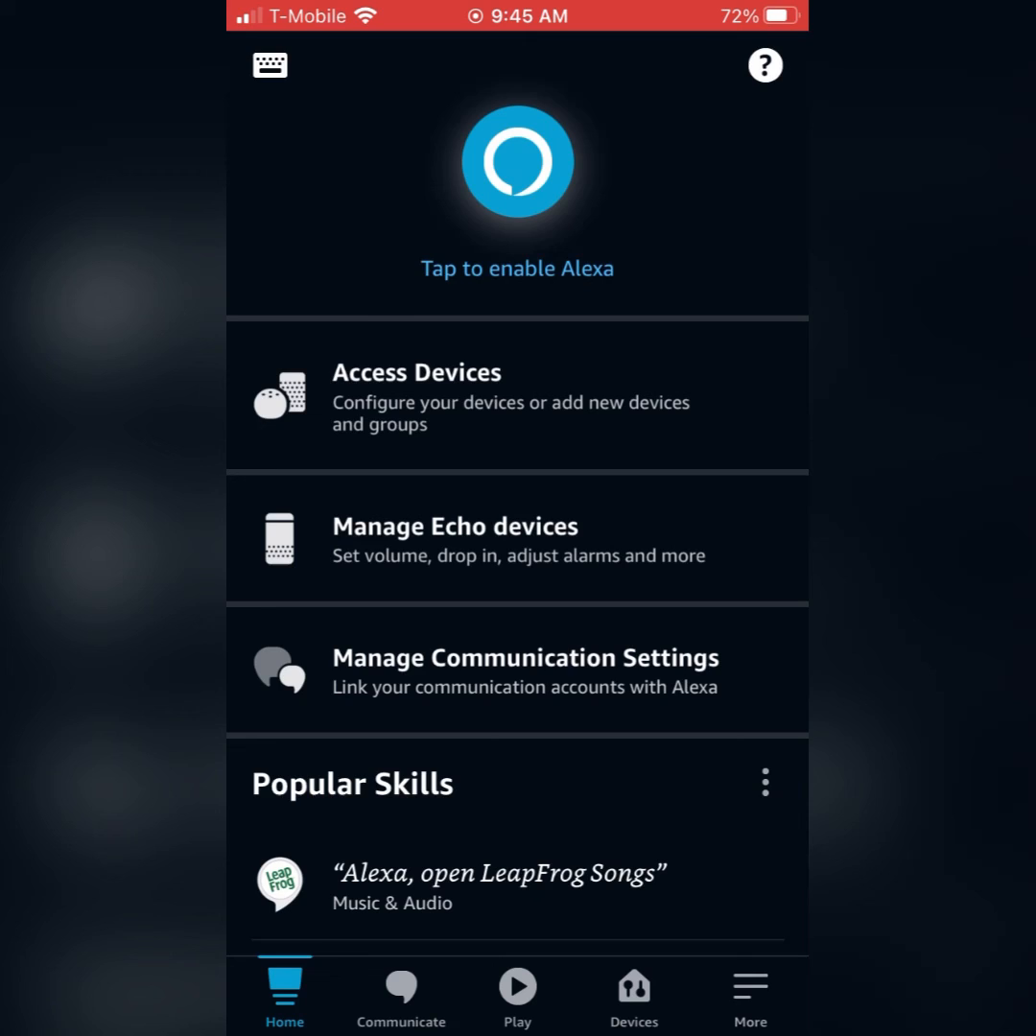
click(750, 996)
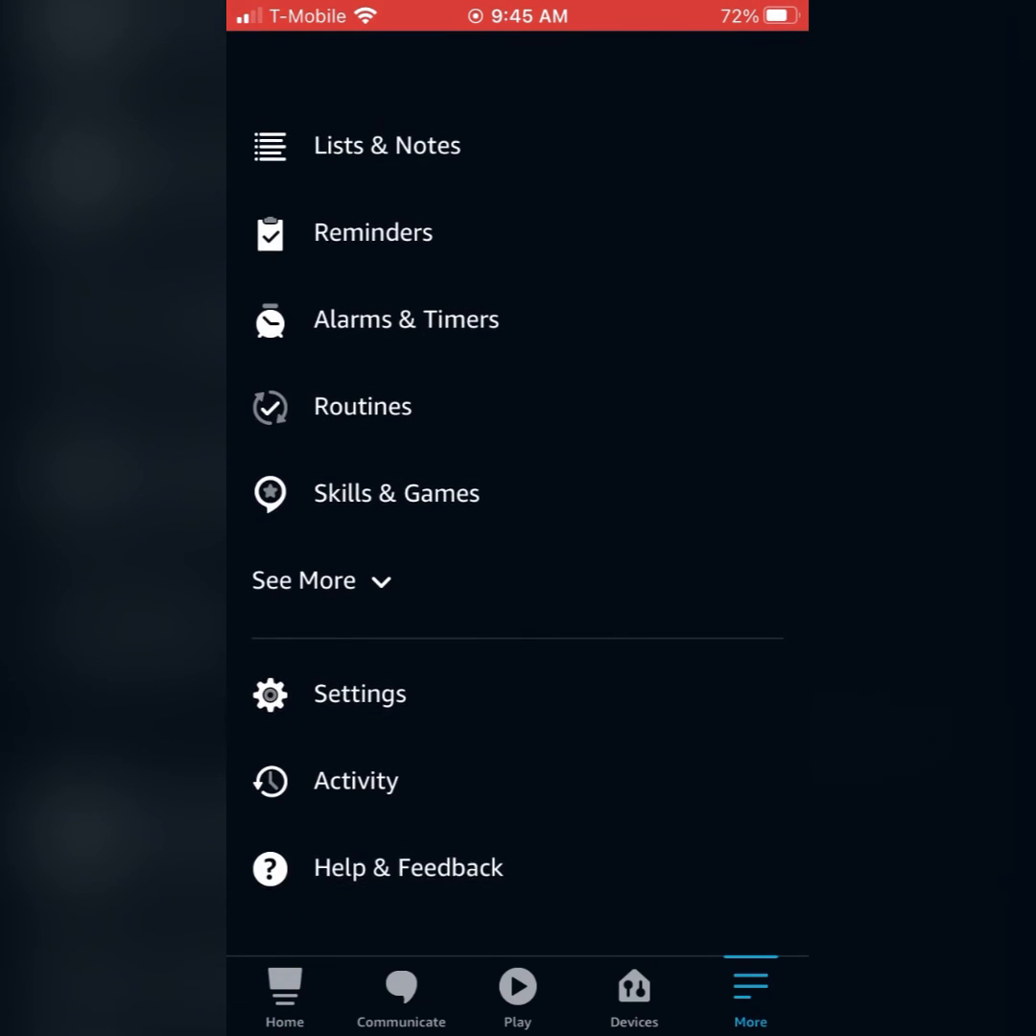
click(359, 694)
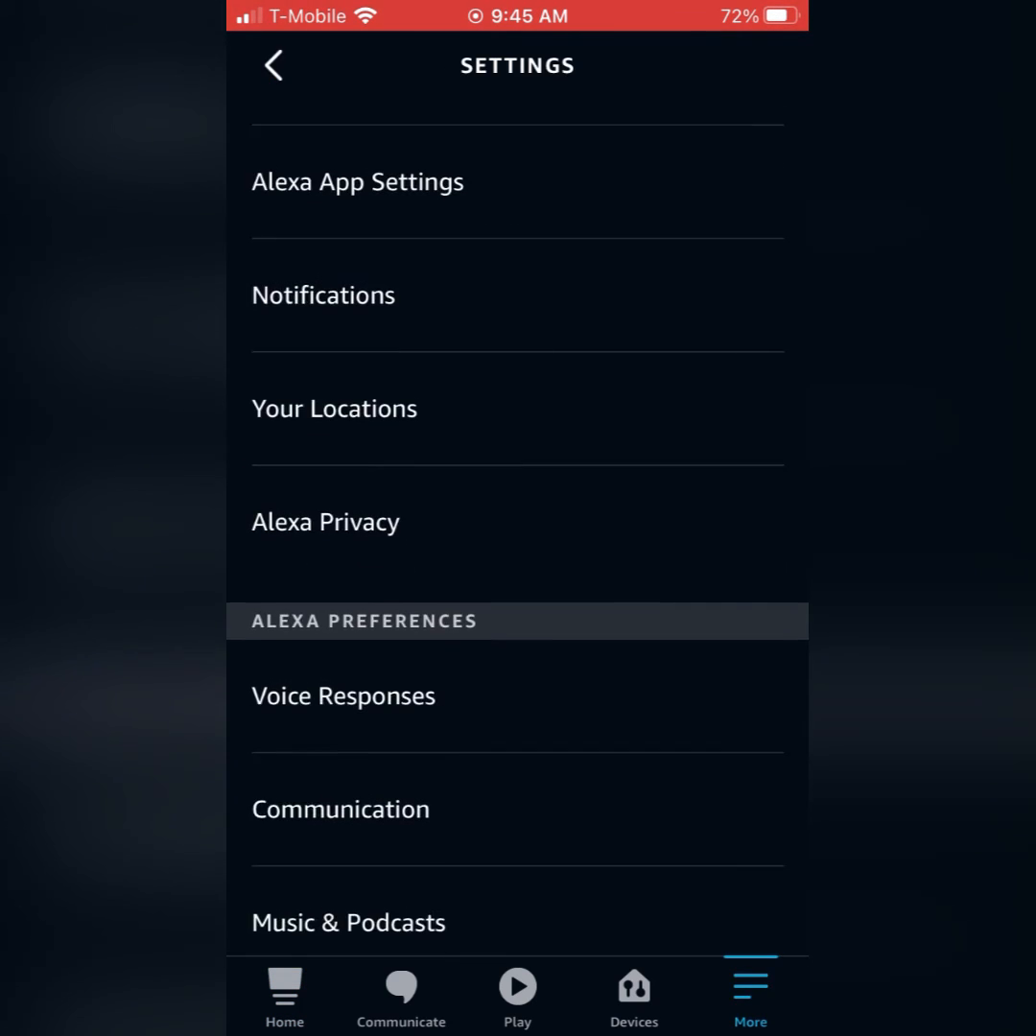